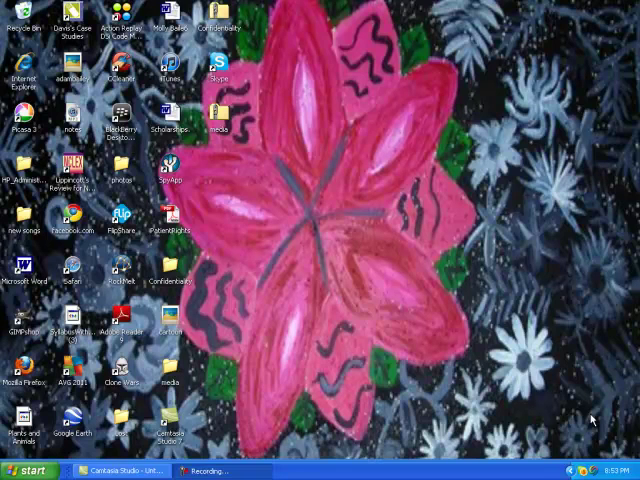
pyautogui.moveTo(566, 424)
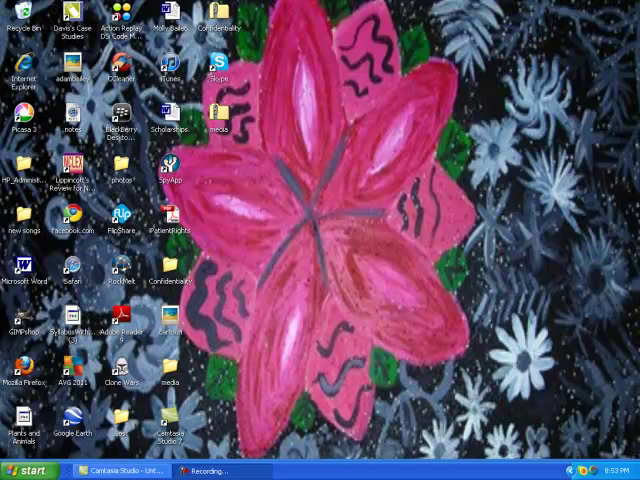
# Open the Start menu's full All Programs list to reach Windows Movie Maker.
pyautogui.click(30, 470)
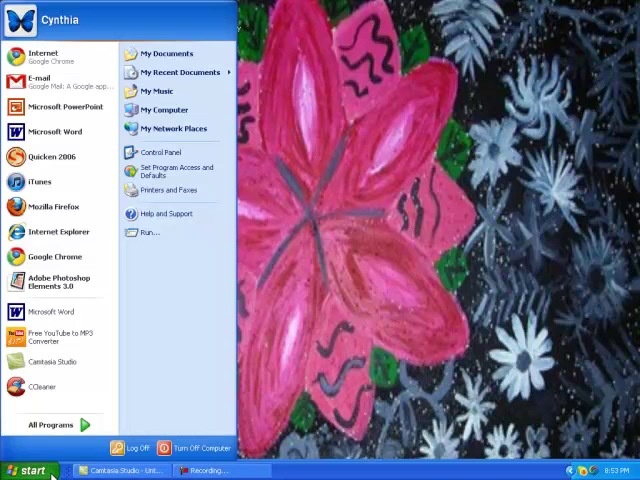
pyautogui.click(52, 425)
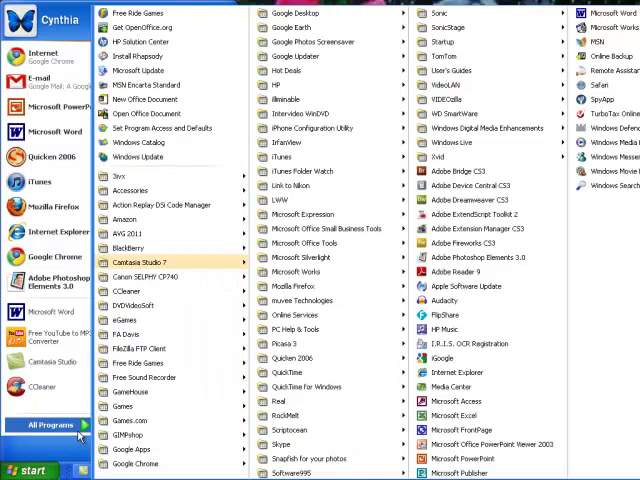
pyautogui.moveTo(605, 171)
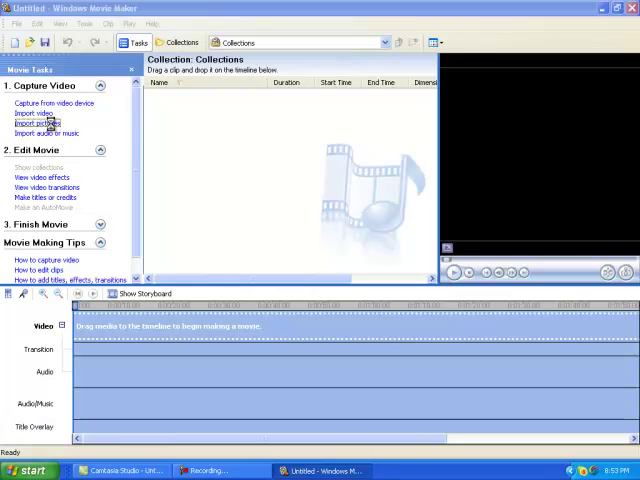
# Import all the poetry pictures, then the GameOn-Cardinals song, into the collection.
pyautogui.click(33, 124)
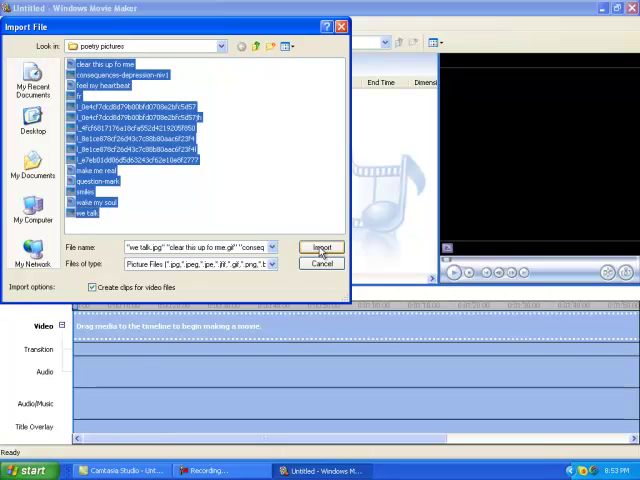
pyautogui.click(322, 247)
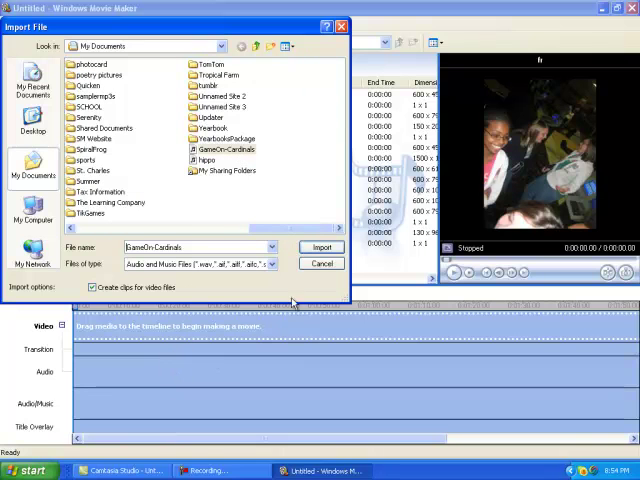
pyautogui.click(322, 247)
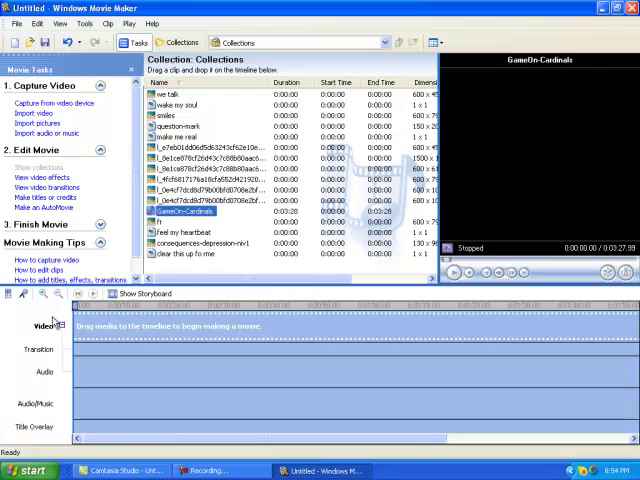
# Place GameOn-Cardinals on the Audio/Music track, then switch to storyboard and back to timeline.
pyautogui.click(453, 273)
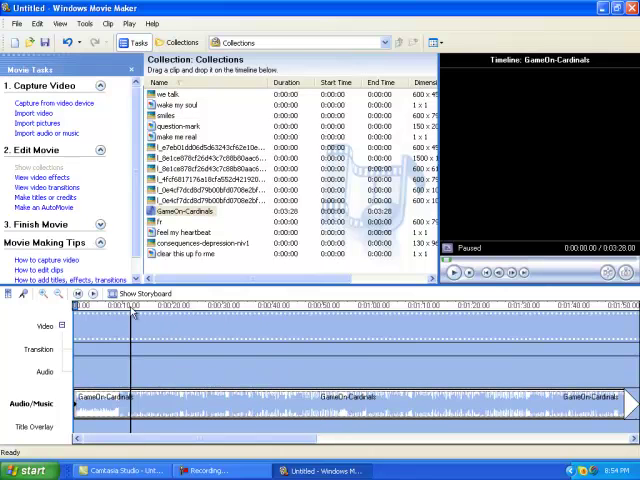
pyautogui.click(144, 293)
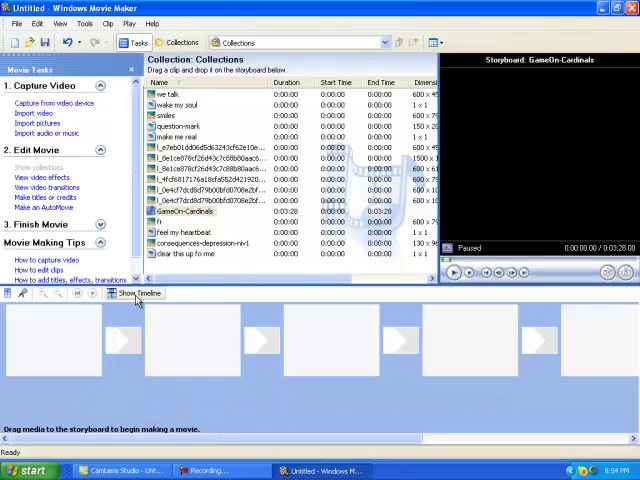
pyautogui.click(138, 293)
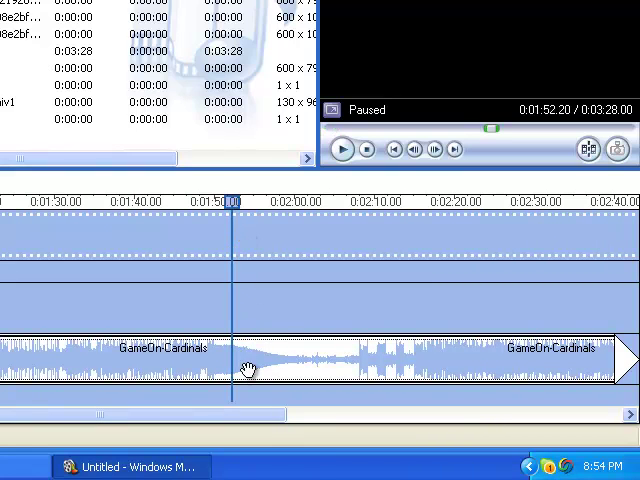
# Bring up the audio clip's cutting options at the 1:52.20 playhead position.
pyautogui.rightClick(248, 368)
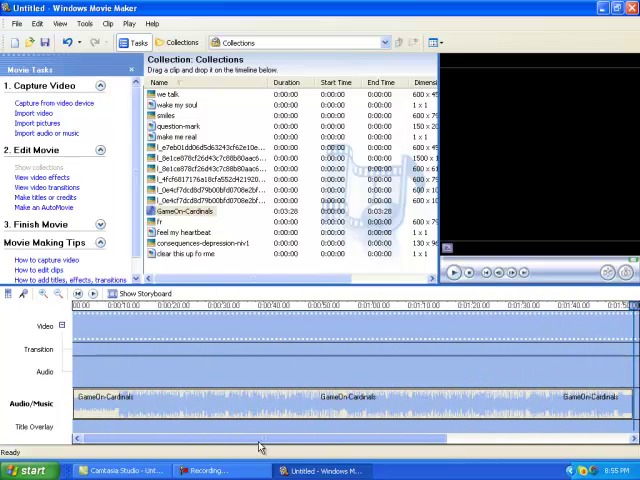
# Return the playhead to the start and add the first few poetry photos to the video track.
pyautogui.click(213, 306)
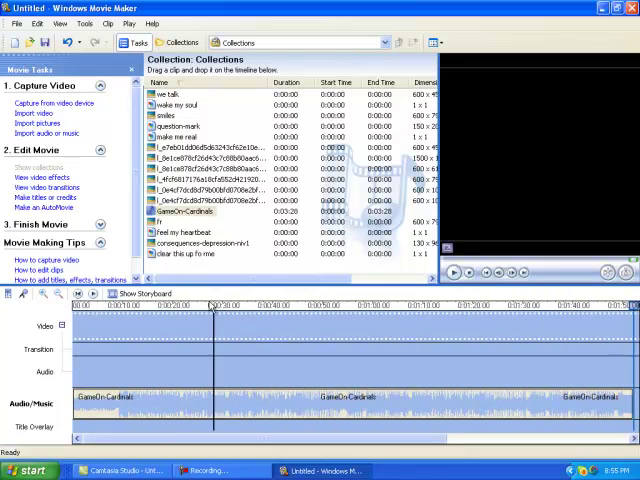
pyautogui.click(210, 157)
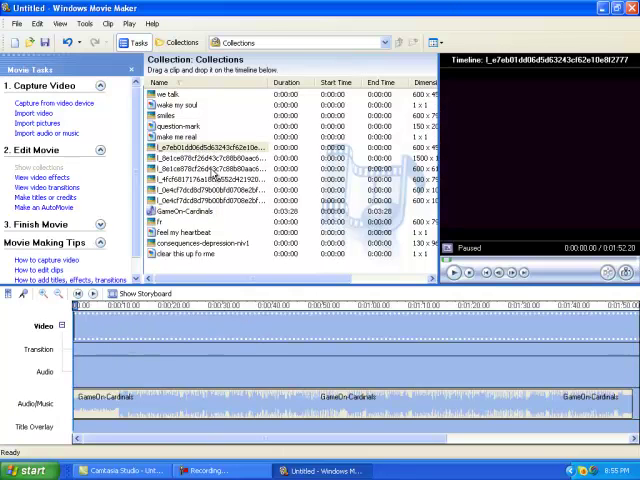
pyautogui.click(200, 182)
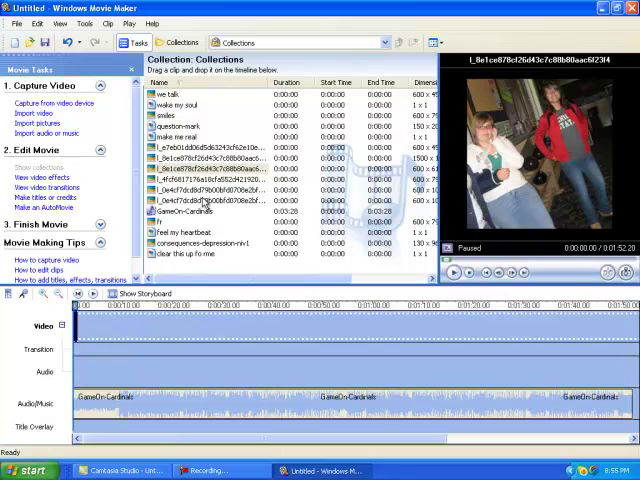
pyautogui.click(210, 190)
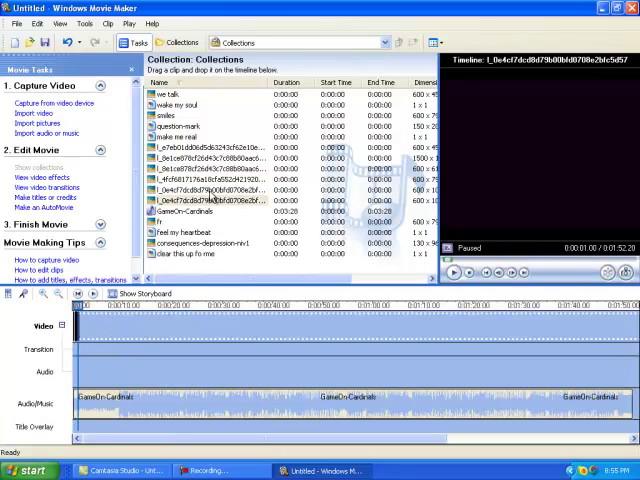
pyautogui.click(200, 168)
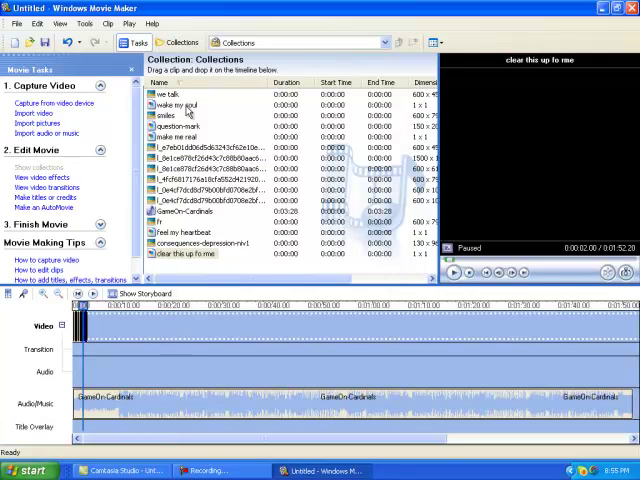
pyautogui.click(174, 104)
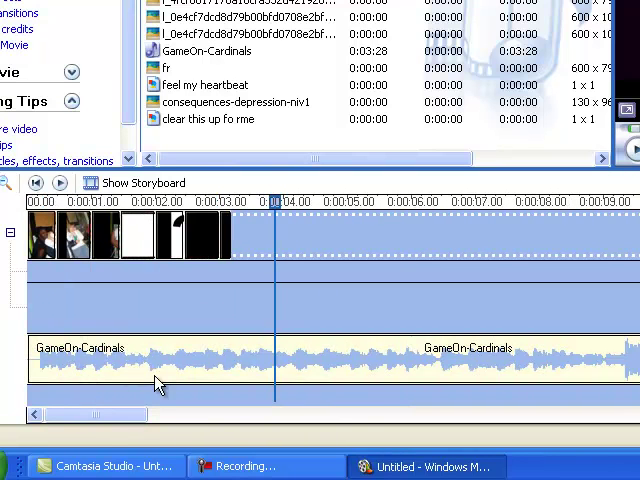
pyautogui.moveTo(421, 351)
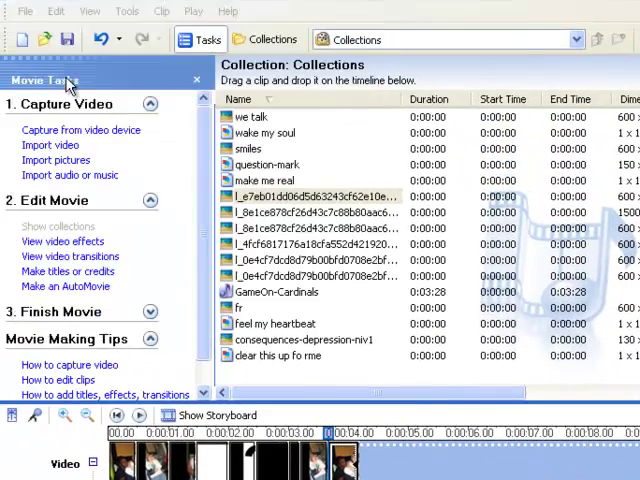
# Save the project in My Videos as Untitled1, declining to replace the existing Untitled.
pyautogui.click(68, 39)
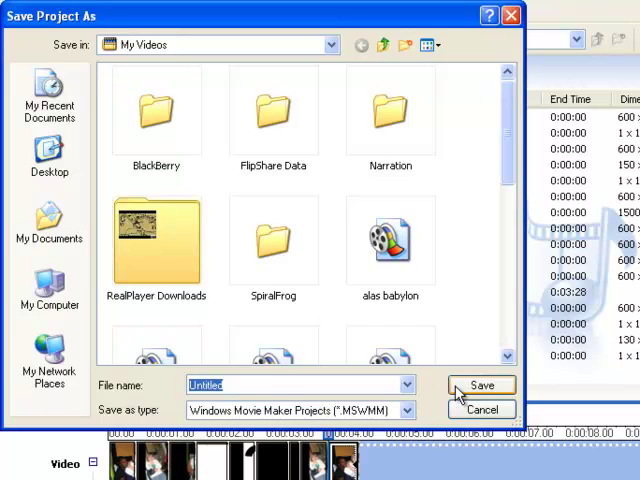
pyautogui.click(482, 385)
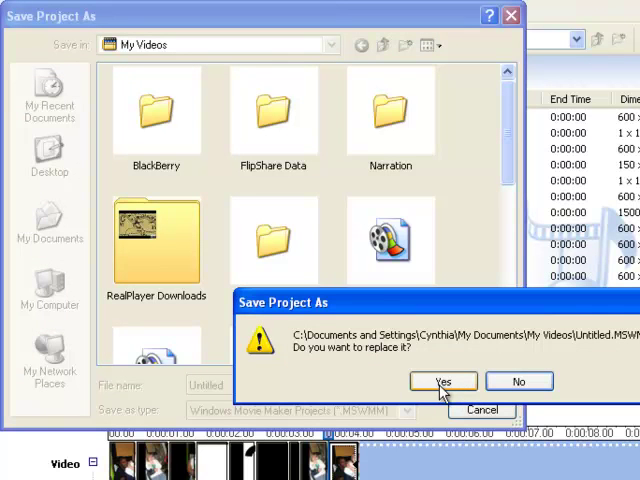
pyautogui.click(443, 381)
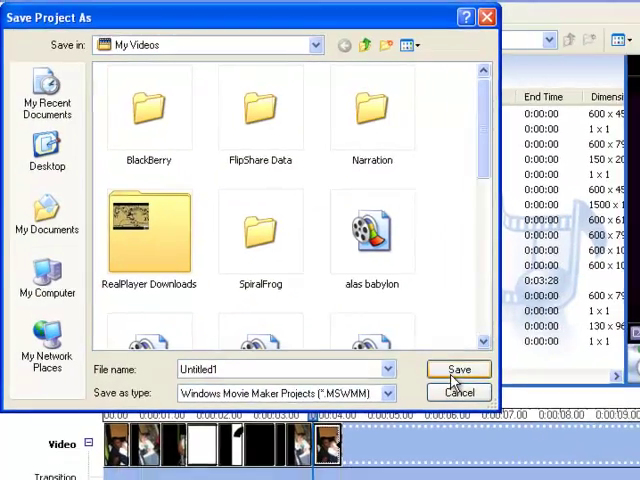
pyautogui.click(458, 369)
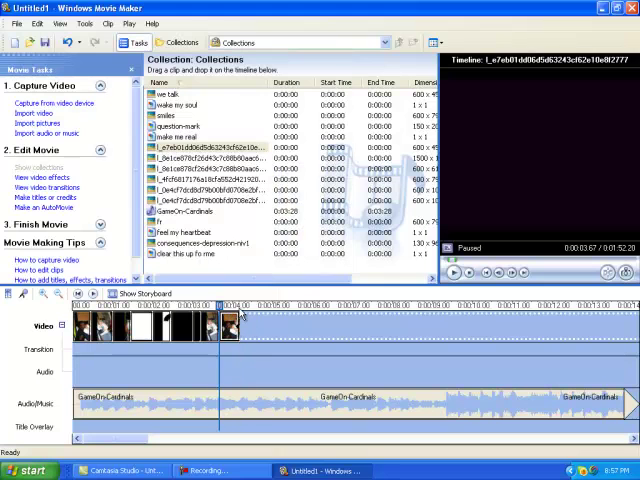
# Work on the GameOn-Cardinals clip and play back the movie preview.
pyautogui.click(106, 23)
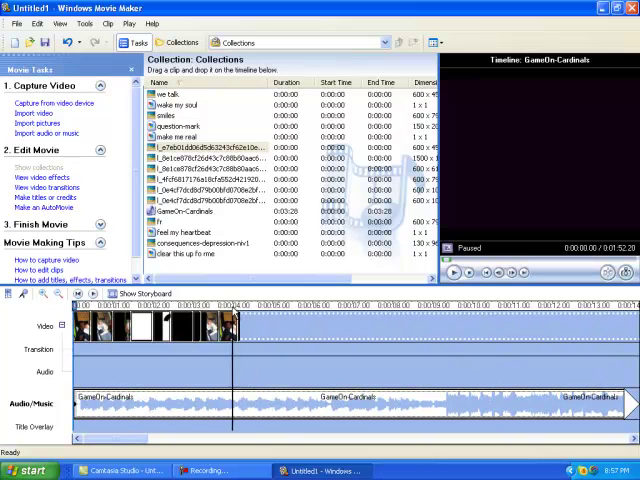
pyautogui.click(255, 305)
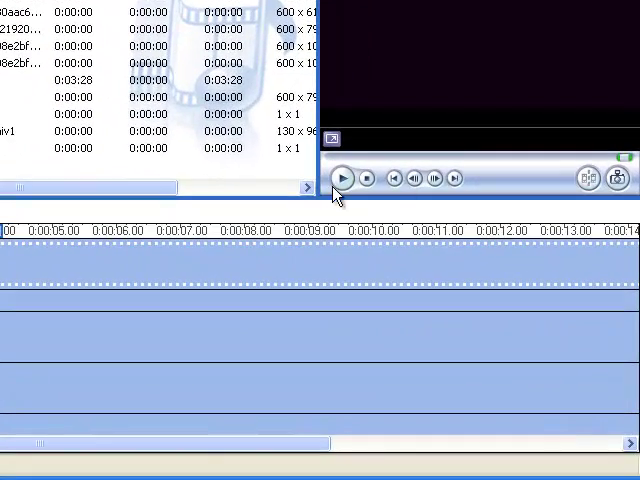
pyautogui.click(345, 178)
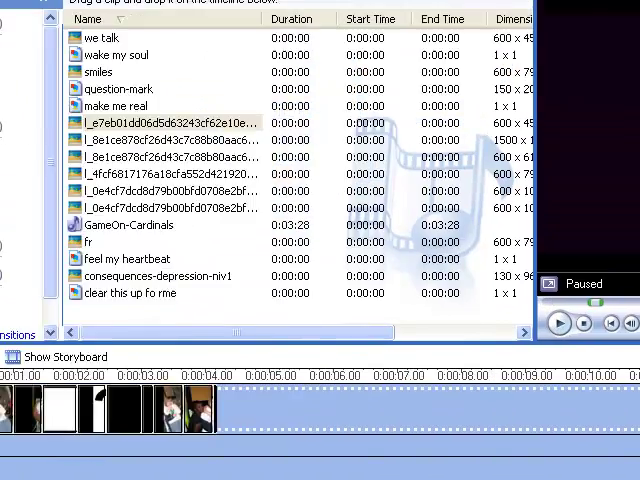
pyautogui.click(26, 37)
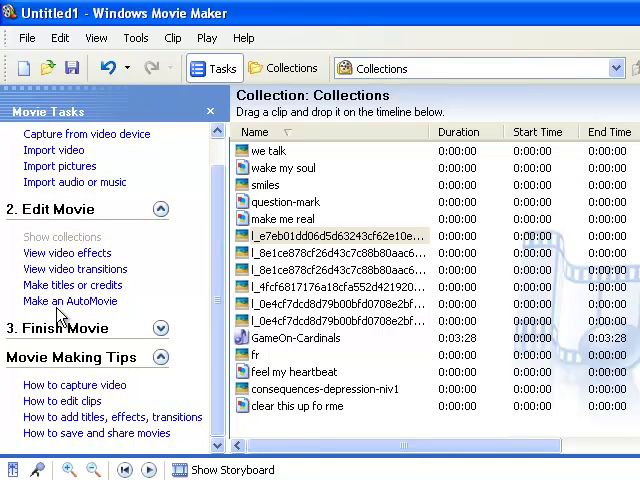
# Add a title at the beginning, typing 'My poem' and the byline 'by Mr. Bailey'.
pyautogui.click(72, 285)
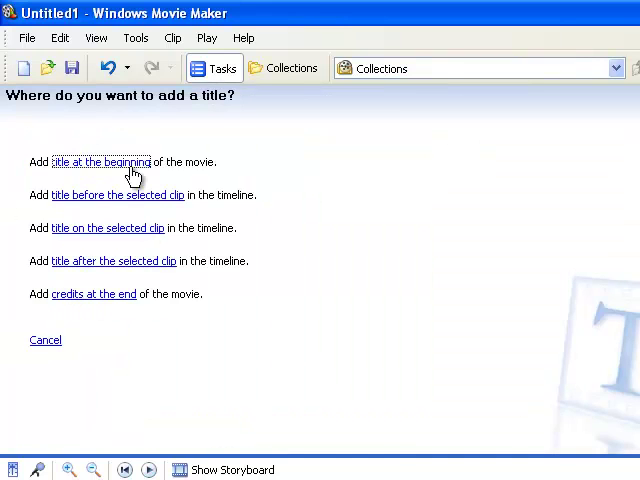
pyautogui.click(101, 162)
pyautogui.write('My peo')
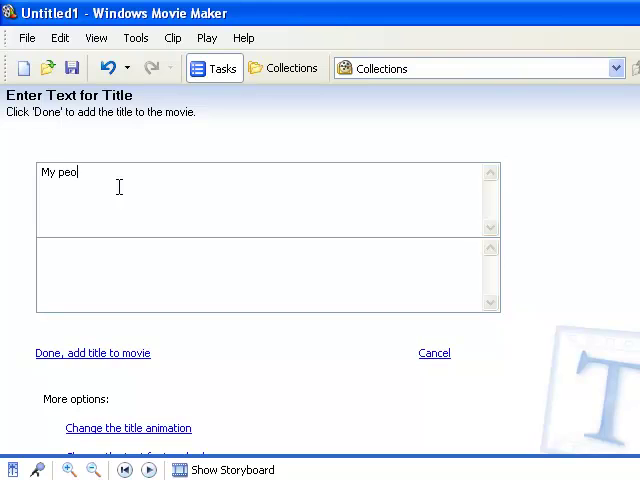
pyautogui.write('m')
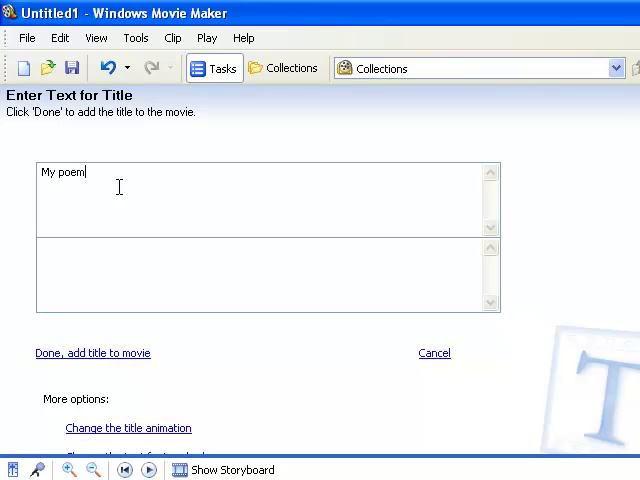
pyautogui.write('by')
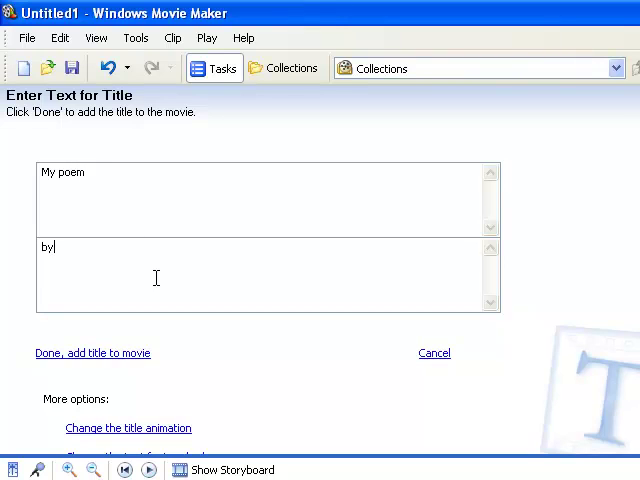
pyautogui.write('Mr. Bailey')
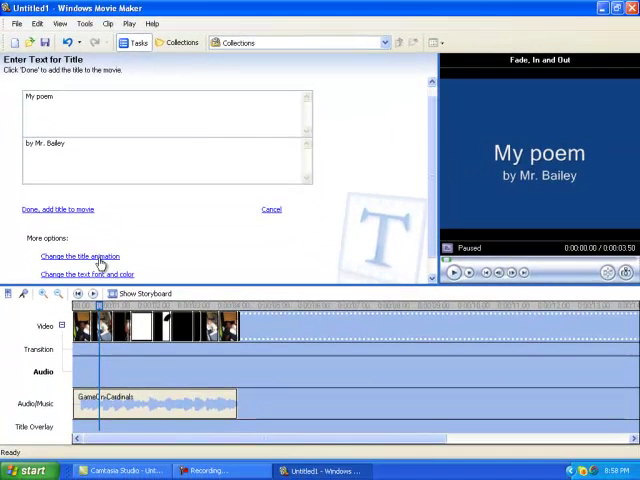
# Give the title a red background with 41% transparency and show the storyboard.
pyautogui.click(79, 274)
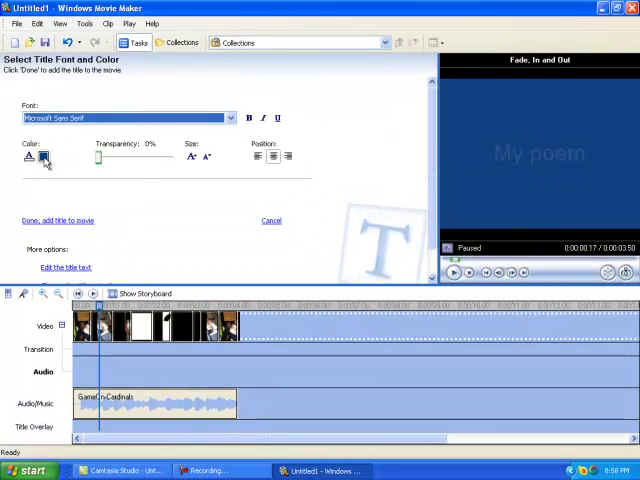
pyautogui.click(43, 157)
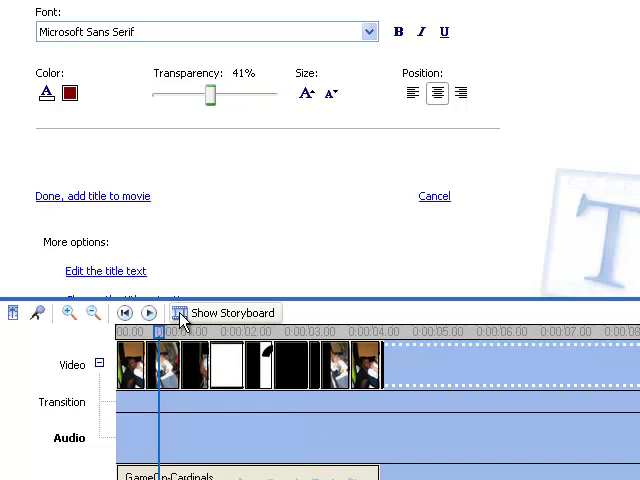
pyautogui.click(225, 312)
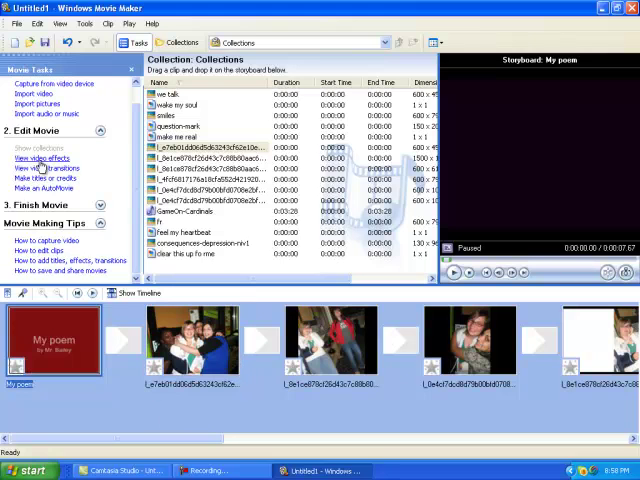
# Show the video effects list and select the first photo clip.
pyautogui.click(41, 158)
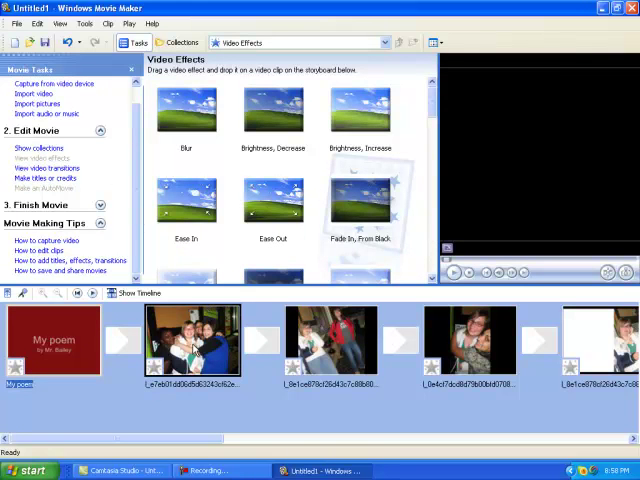
pyautogui.click(186, 270)
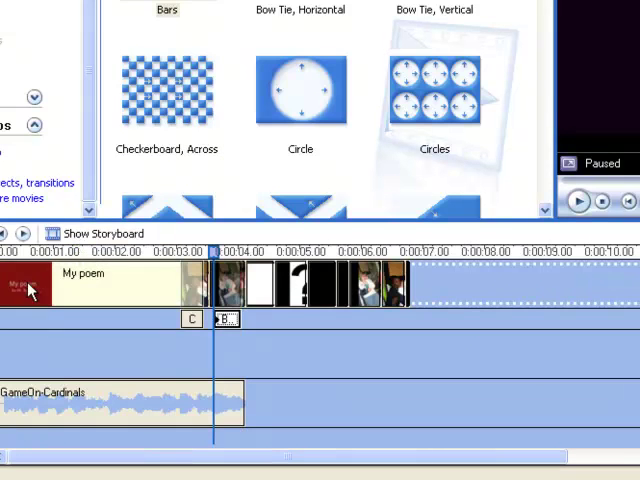
# Preview the 'My poem' title clip and place the GameOn-Cardinals song after it.
pyautogui.click(578, 201)
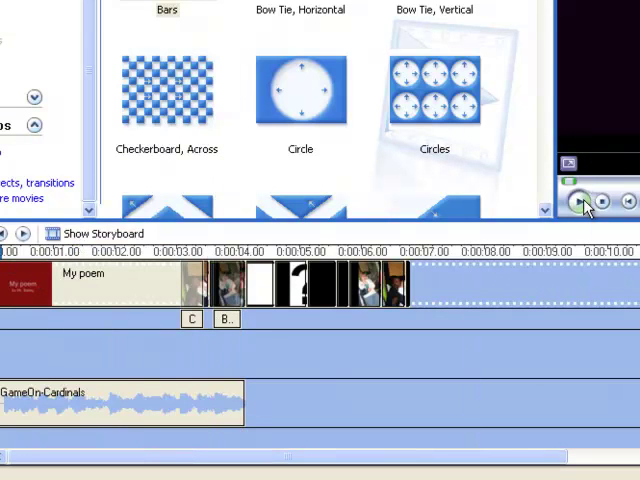
pyautogui.click(584, 203)
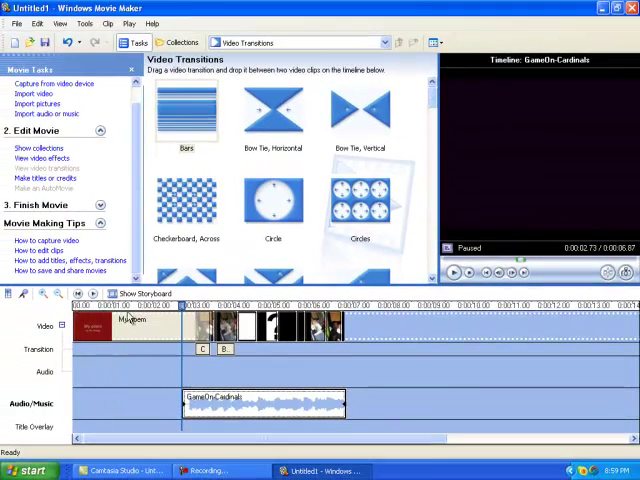
pyautogui.click(452, 271)
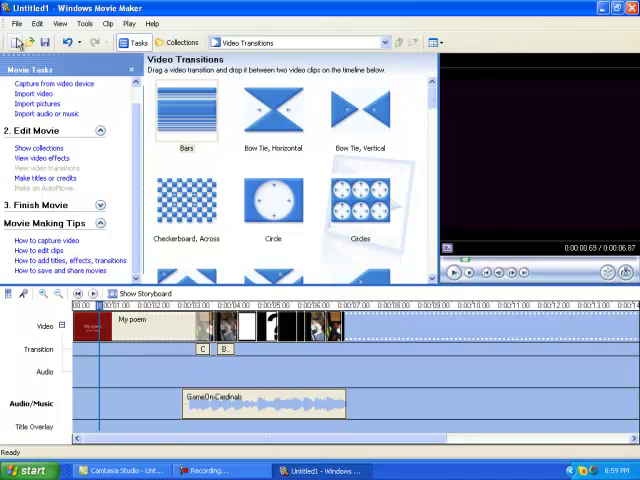
# Render the movie to the Desktop as a best-quality WMV through the Save Movie wizard.
pyautogui.click(18, 23)
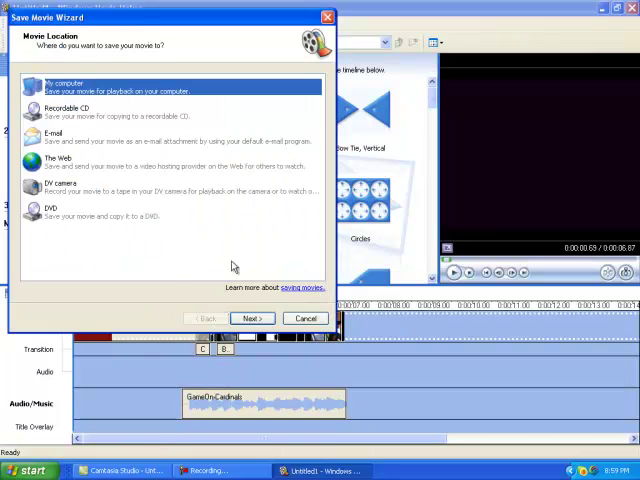
pyautogui.click(251, 318)
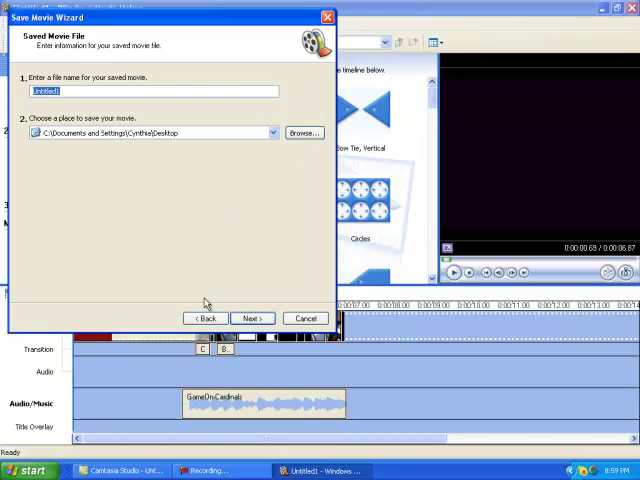
pyautogui.click(251, 318)
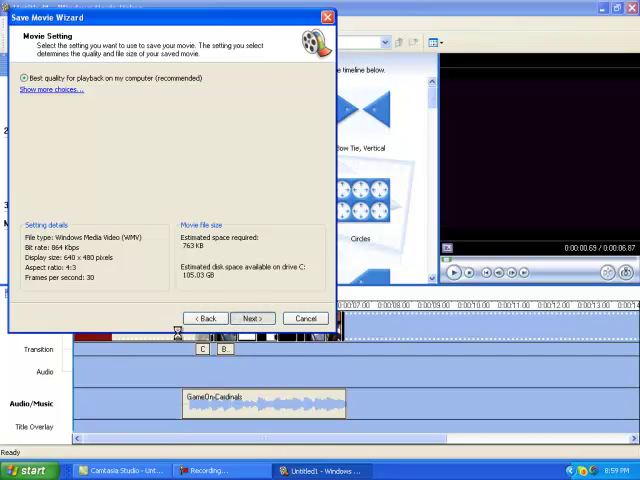
pyautogui.click(252, 318)
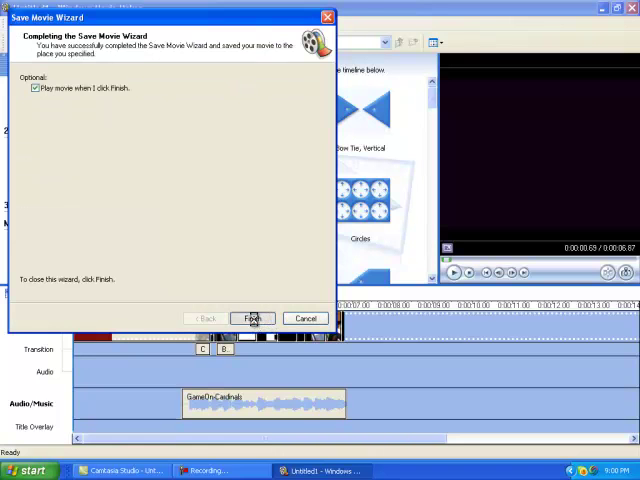
pyautogui.click(252, 318)
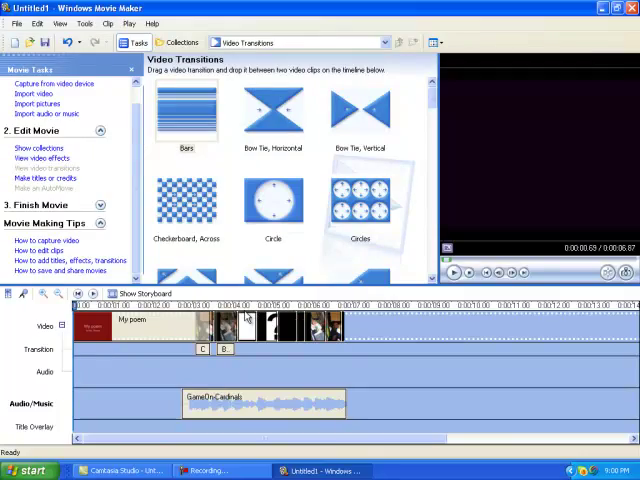